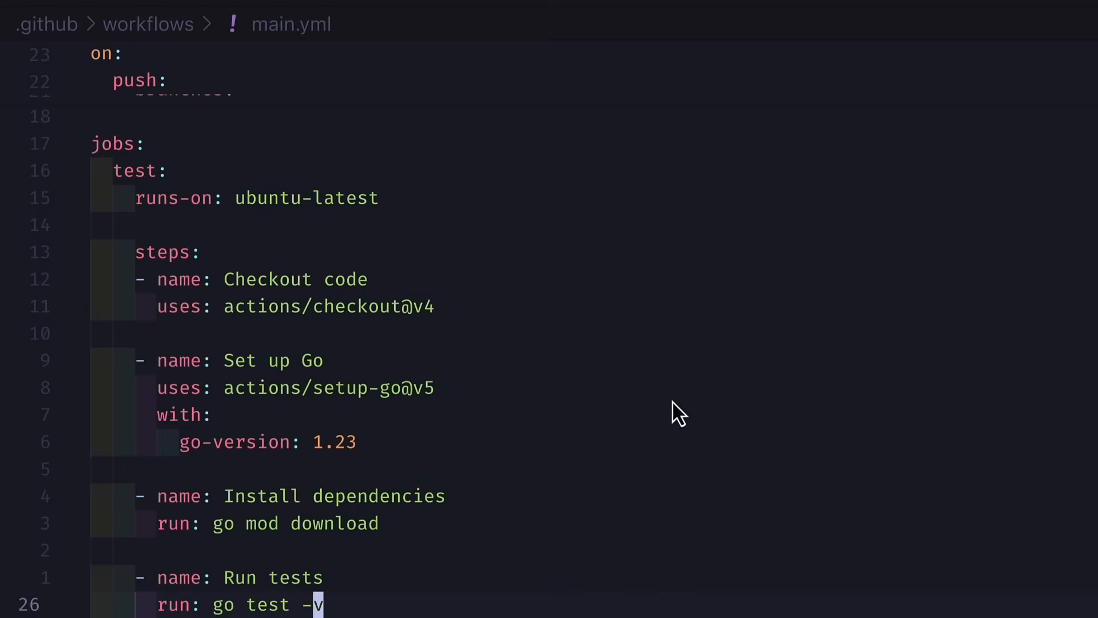
mouse_move(300, 508)
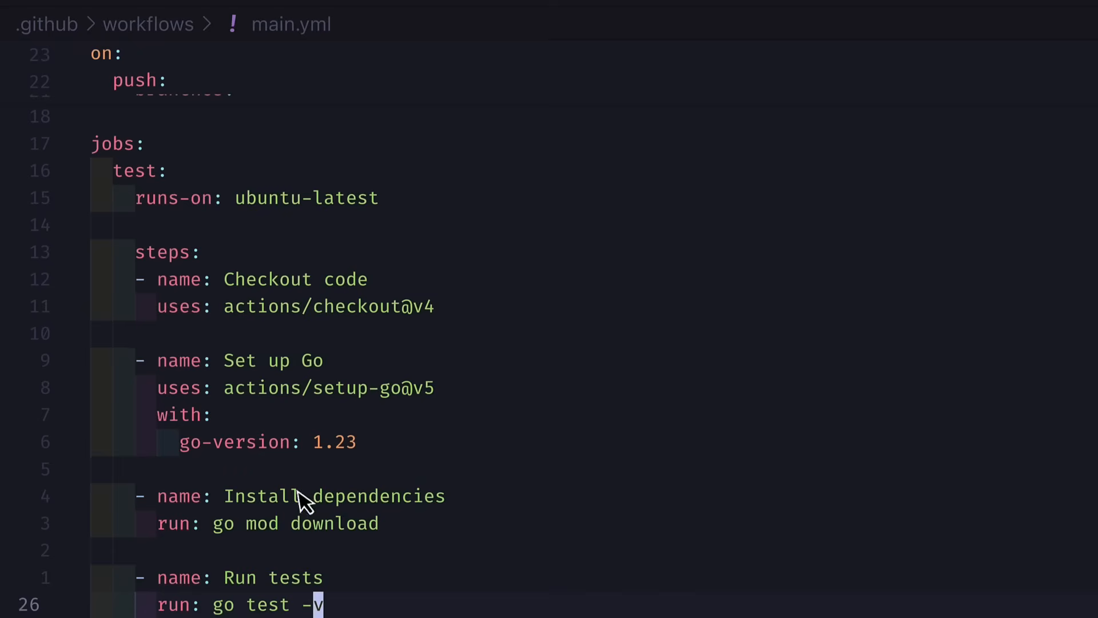
mouse_move(279, 600)
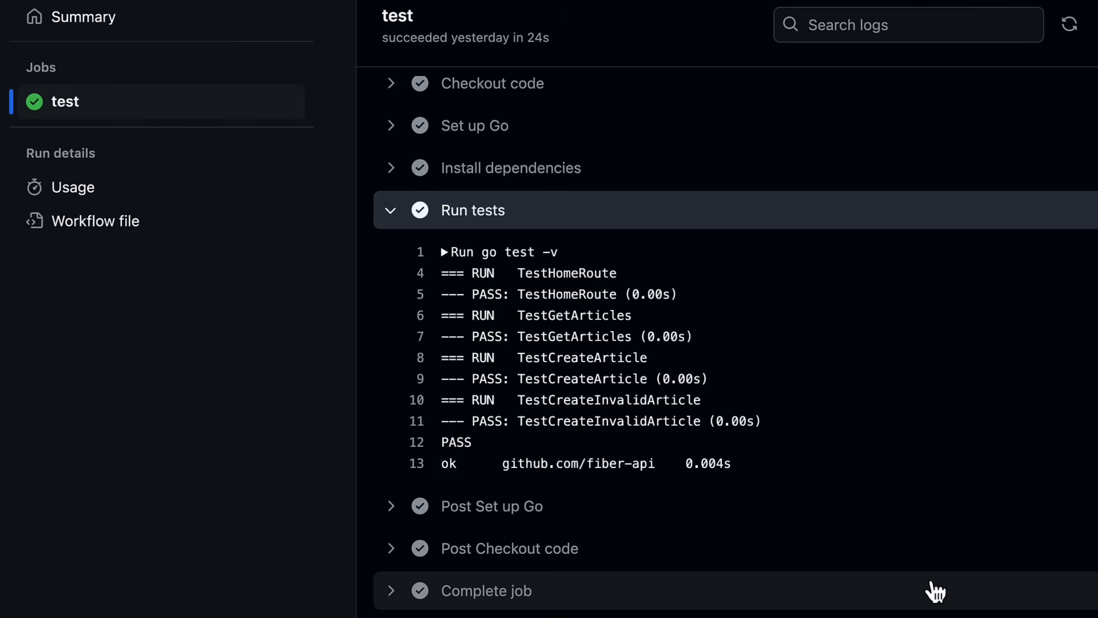
mouse_move(942, 514)
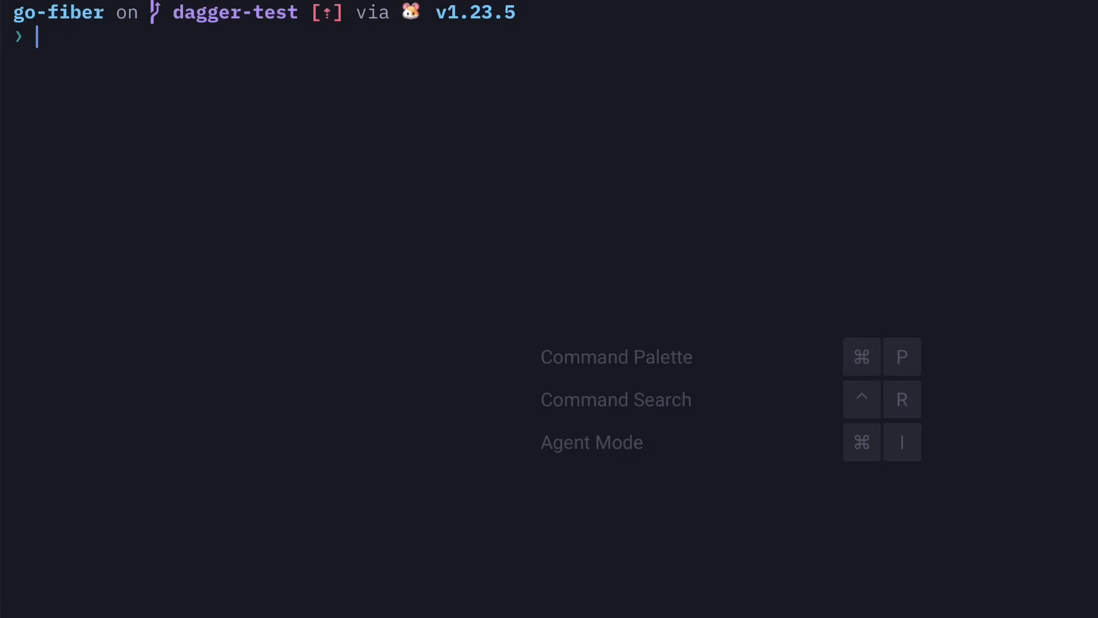
Step: Enter dagger init --sdk=go --source=./dagger at the Warp prompt without running it
type("dagger init --sdk=go --source=./dagger")
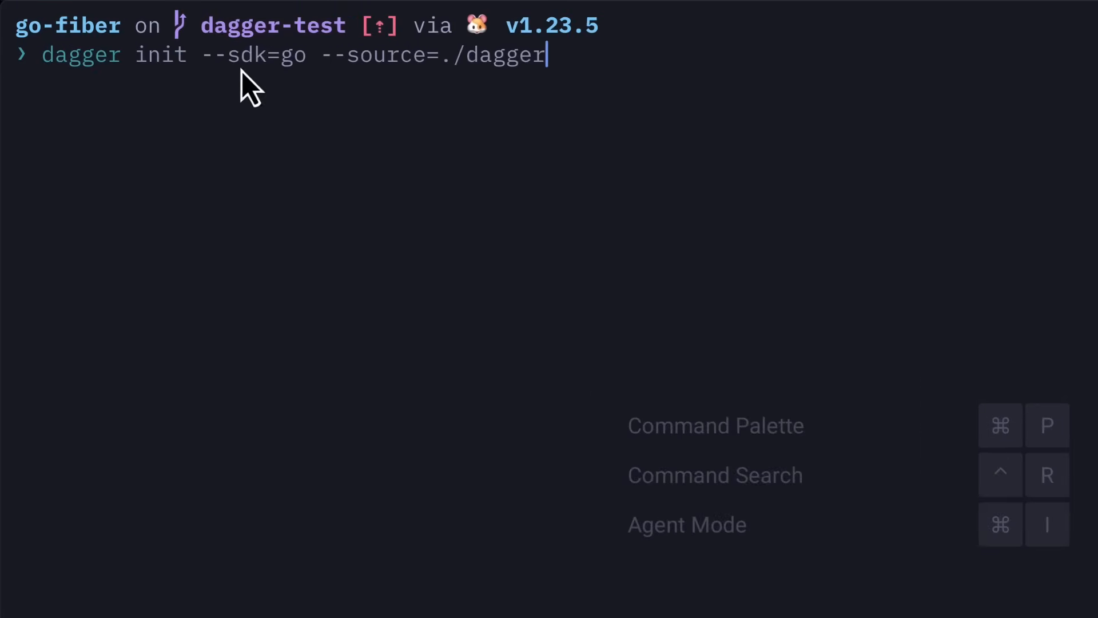
mouse_move(284, 117)
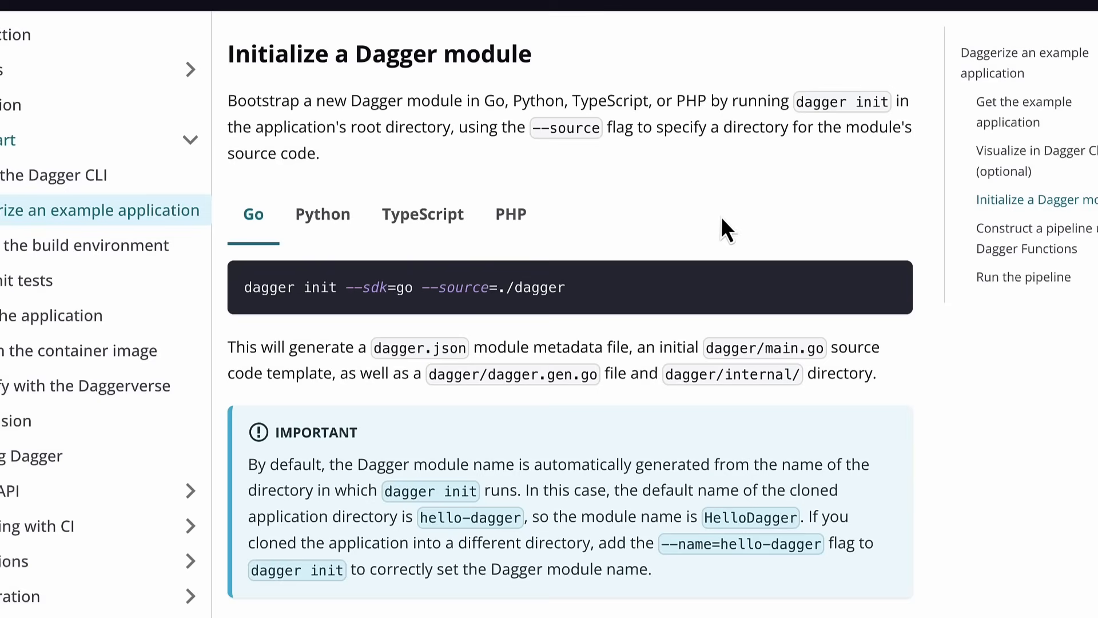
Step: Switch the dagger init sample to the Python and then TypeScript SDK variants
left_click(322, 213)
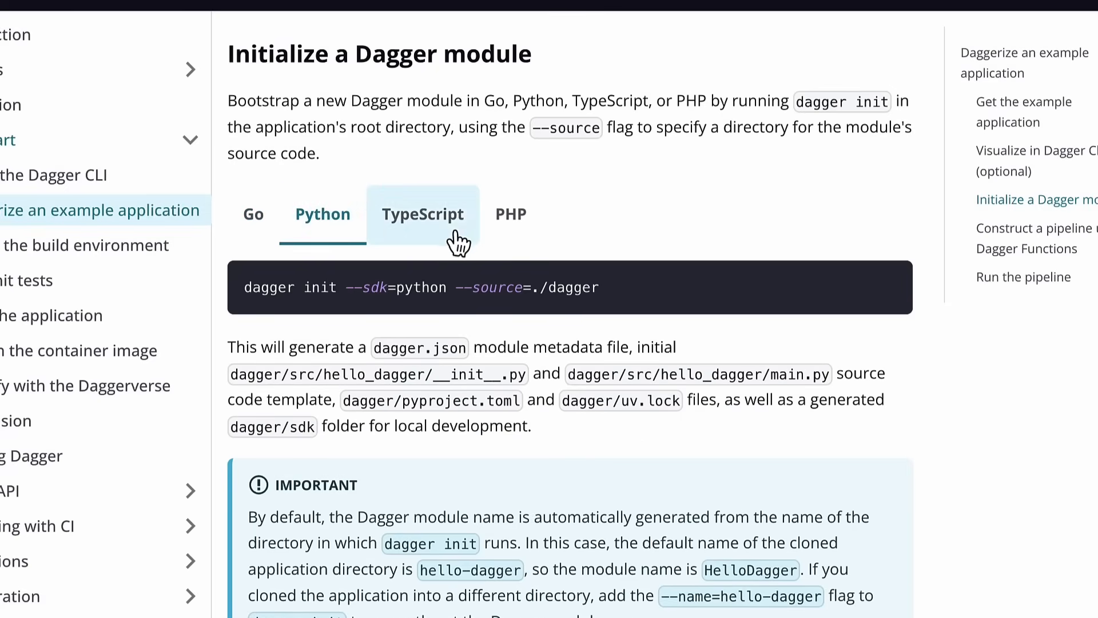
left_click(510, 214)
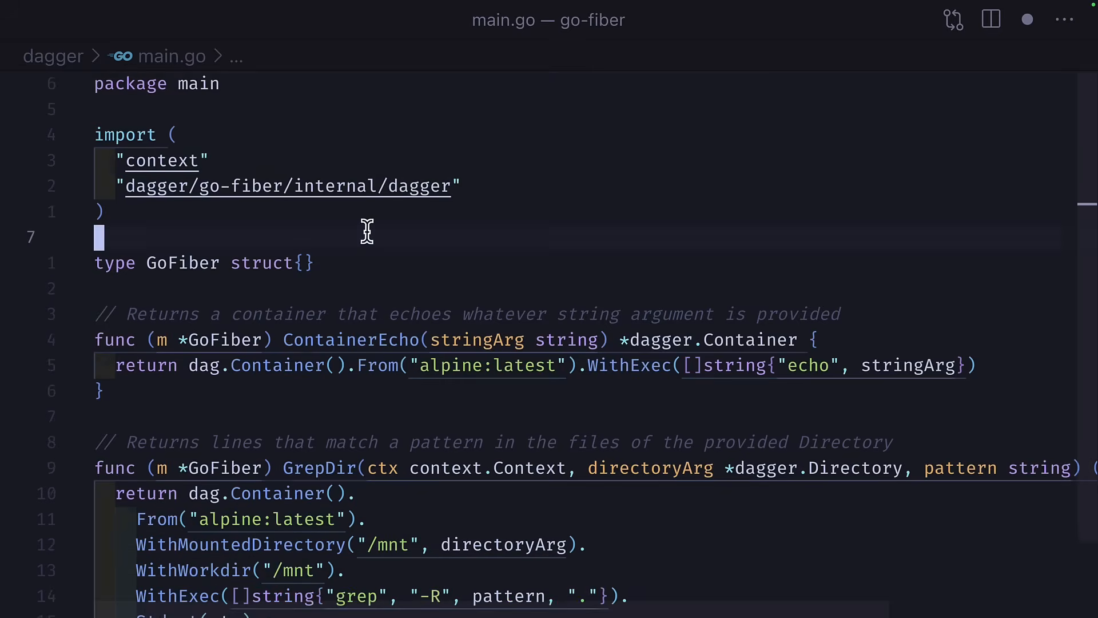
double_click(183, 263)
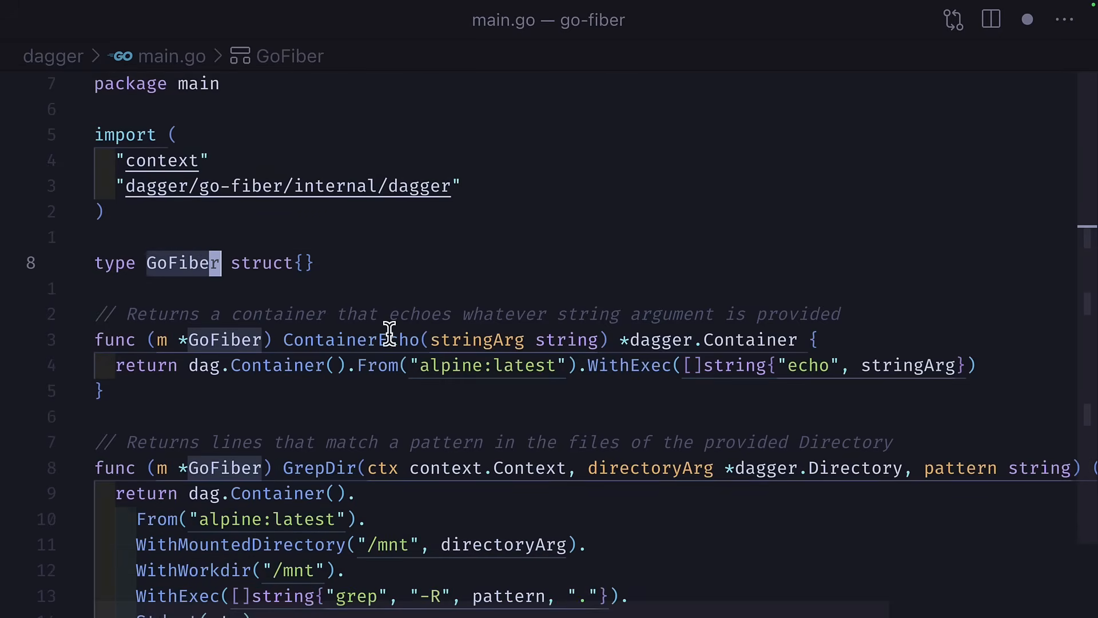
left_click(481, 340)
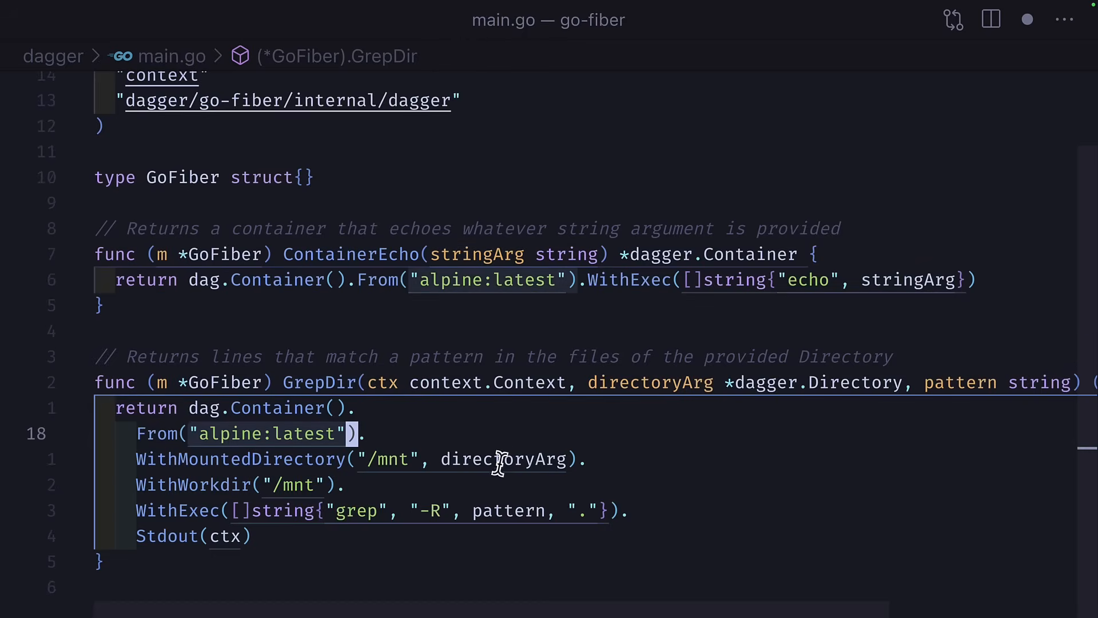
double_click(504, 460)
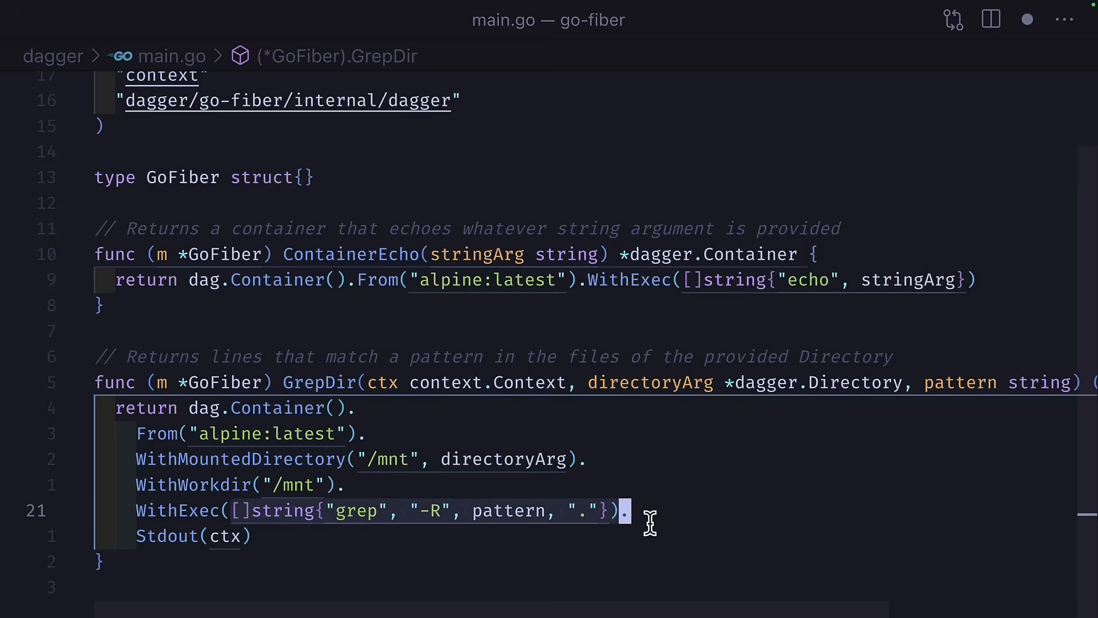
double_click(508, 510)
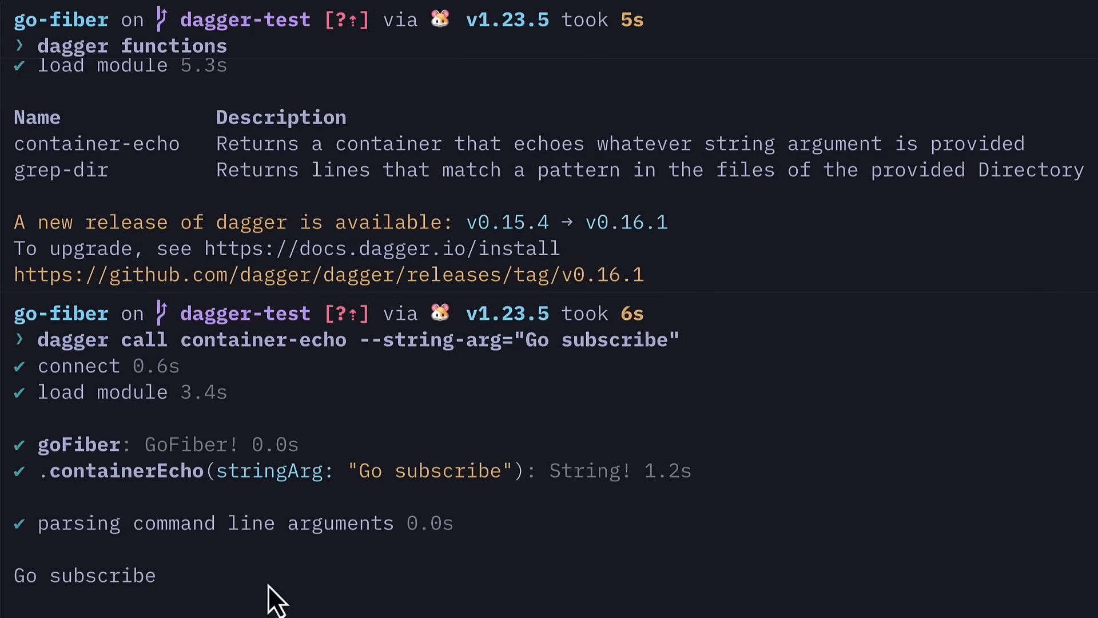
mouse_move(249, 597)
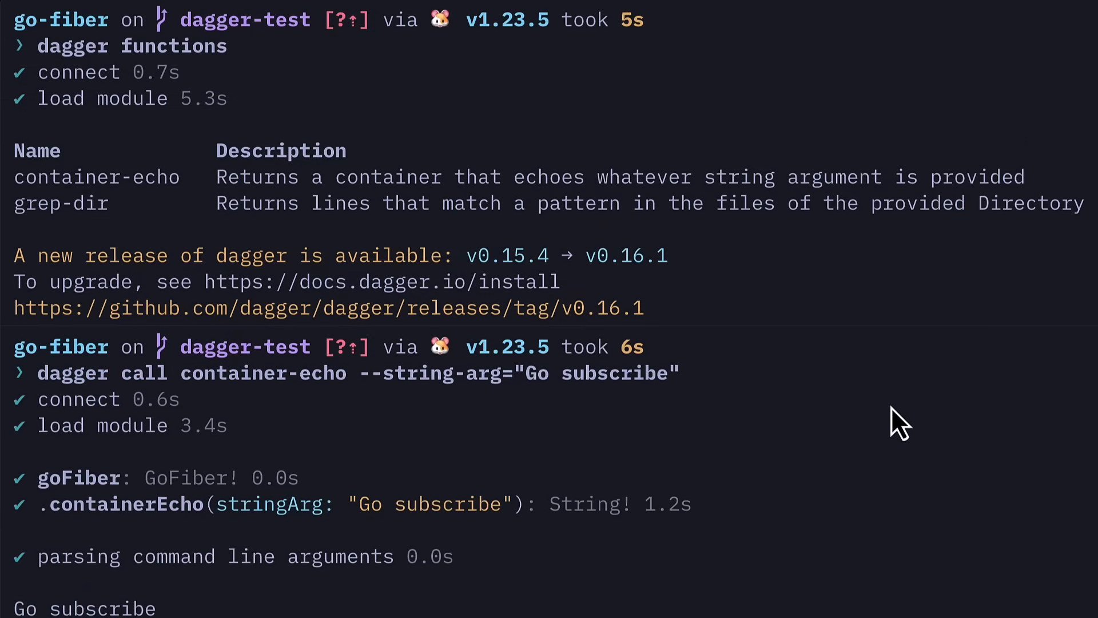
mouse_move(442, 408)
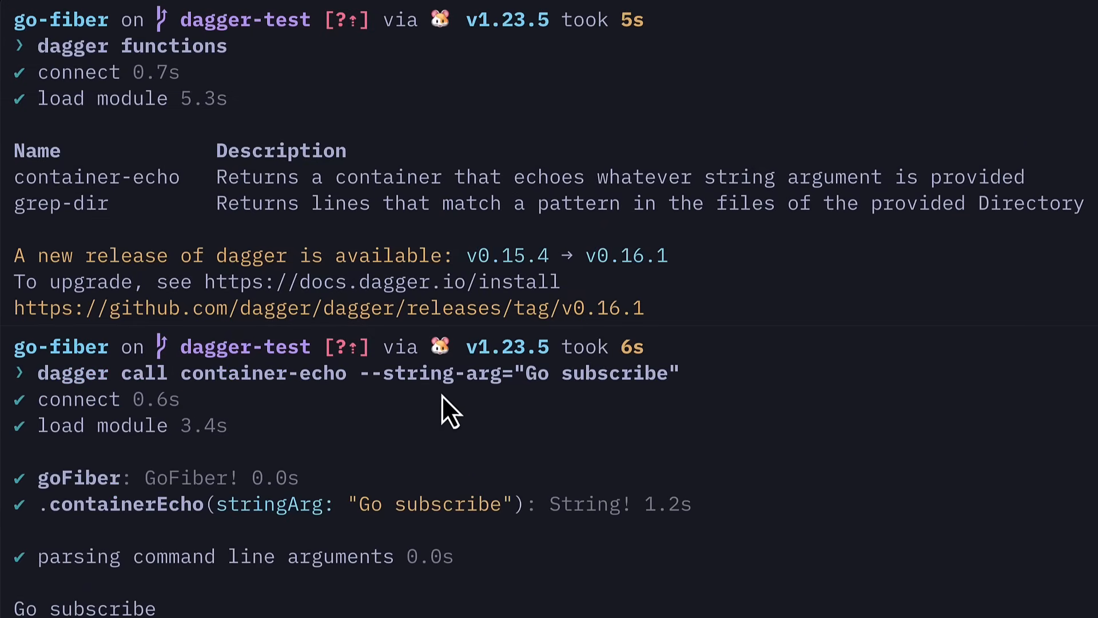
mouse_move(455, 422)
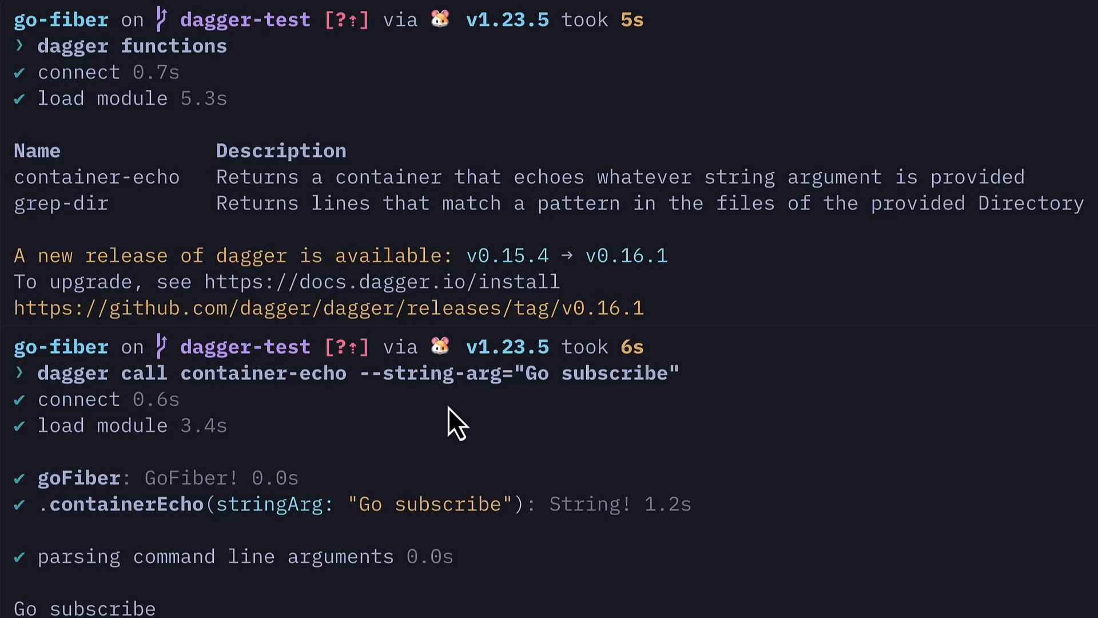
mouse_move(860, 458)
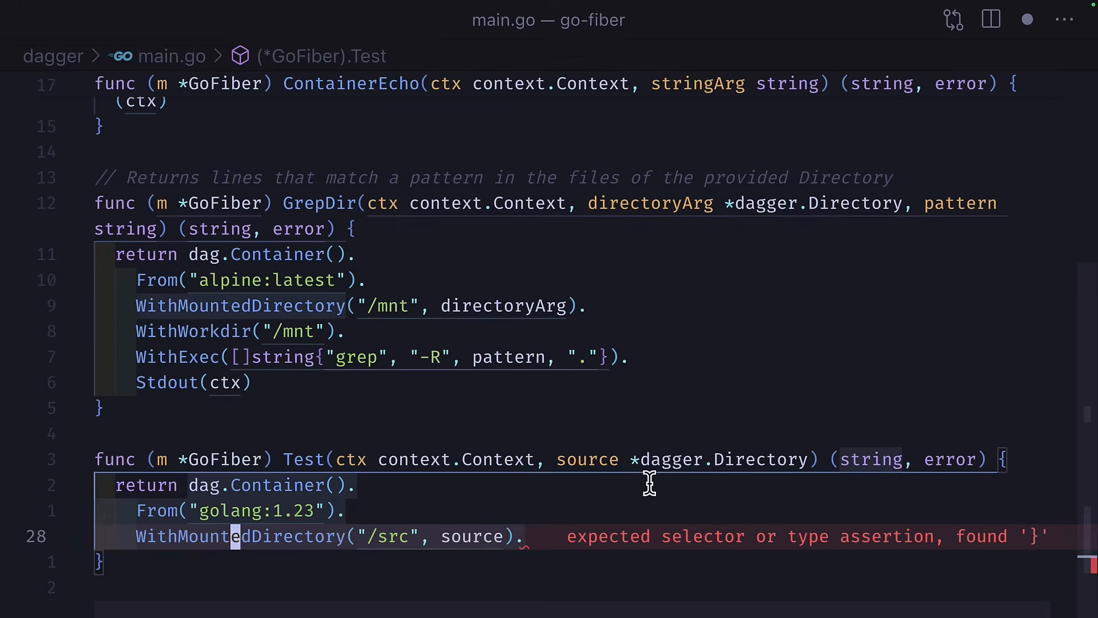
mouse_move(516, 489)
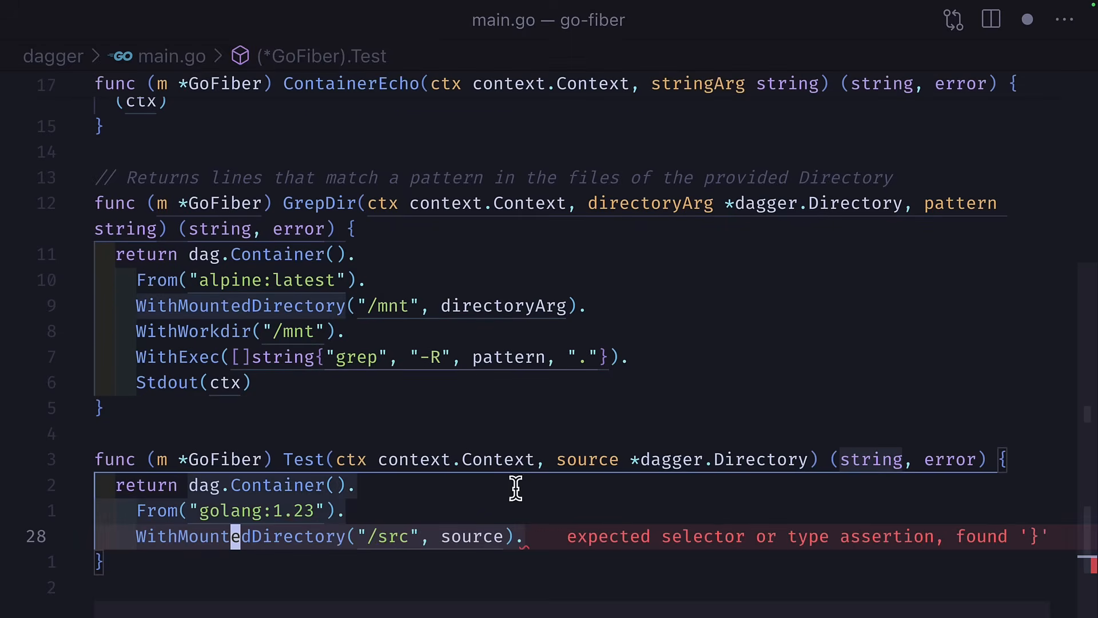
mouse_move(432, 484)
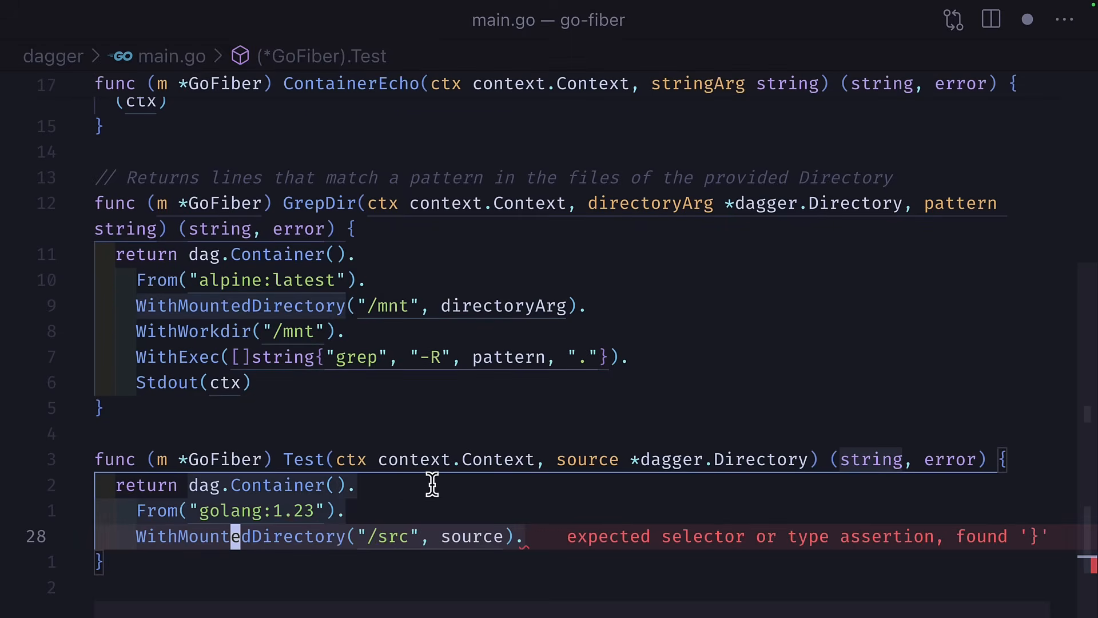
Step: Continue the golang container chain with WithWorkdir("/src") for the BaseEnv setup
type("WithWorkdir(\"/src\").")
type("WithExec([]string{\"go\", \"mod\", \"download\"}).")
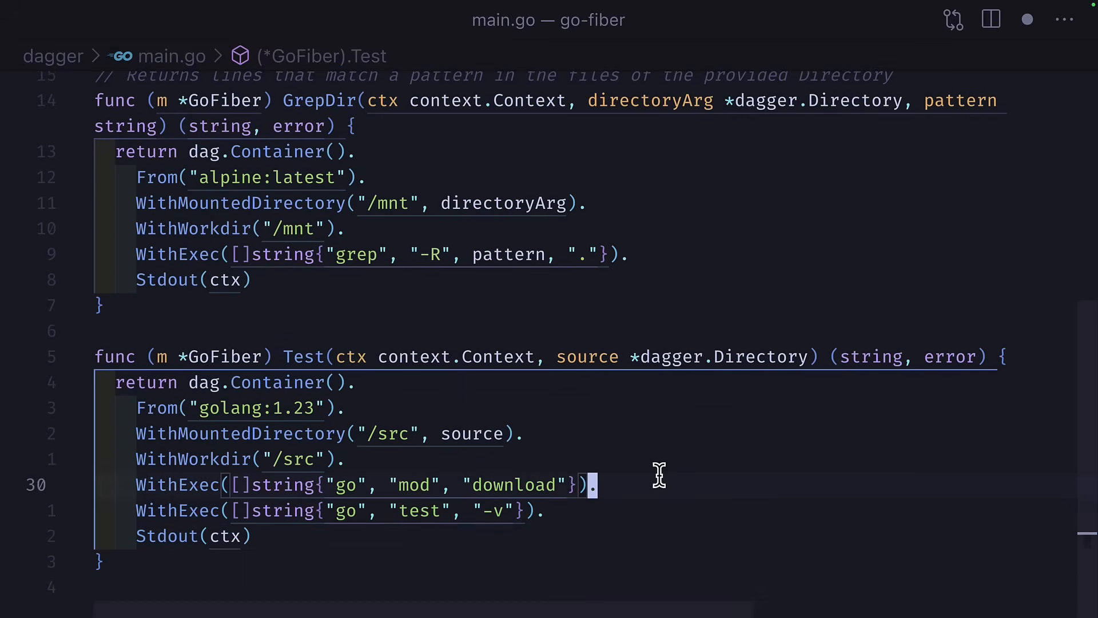
scroll("down", 3)
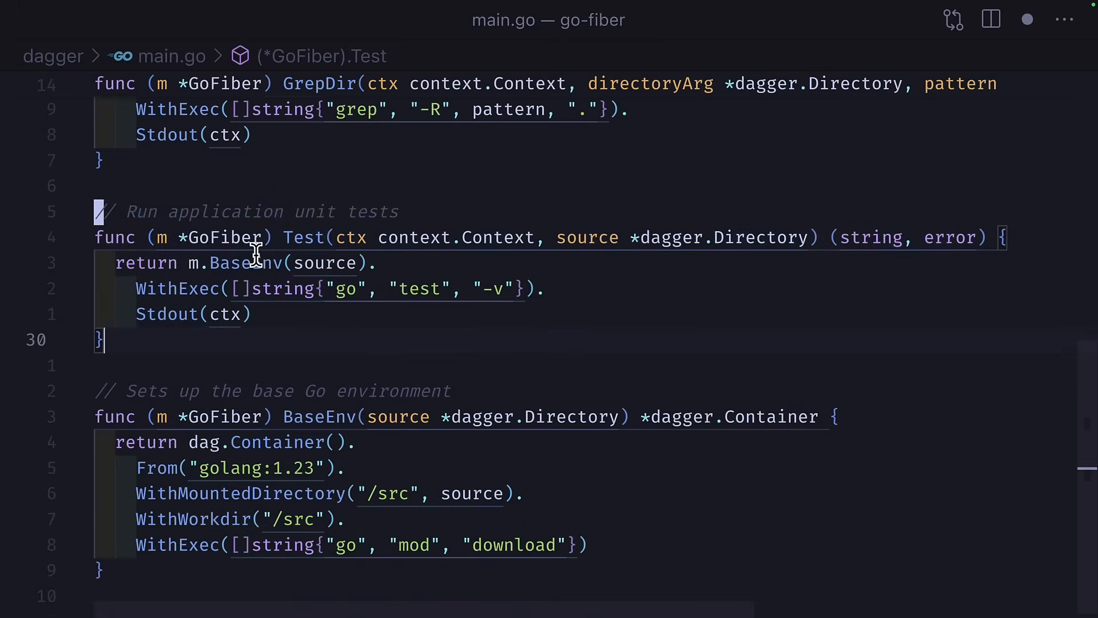
mouse_move(190, 288)
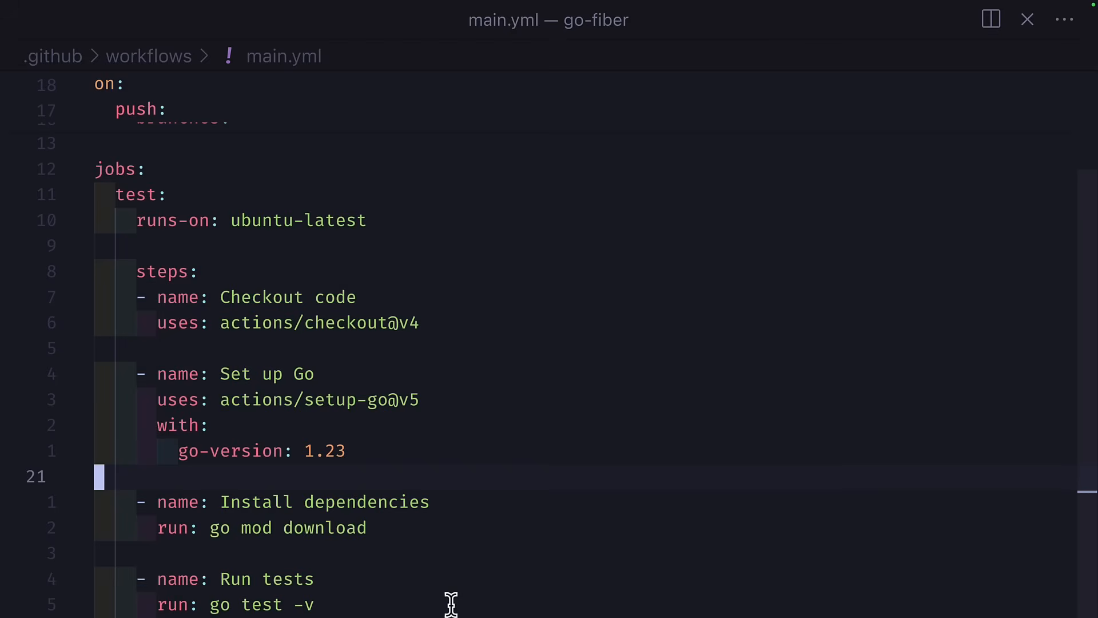
mouse_move(382, 606)
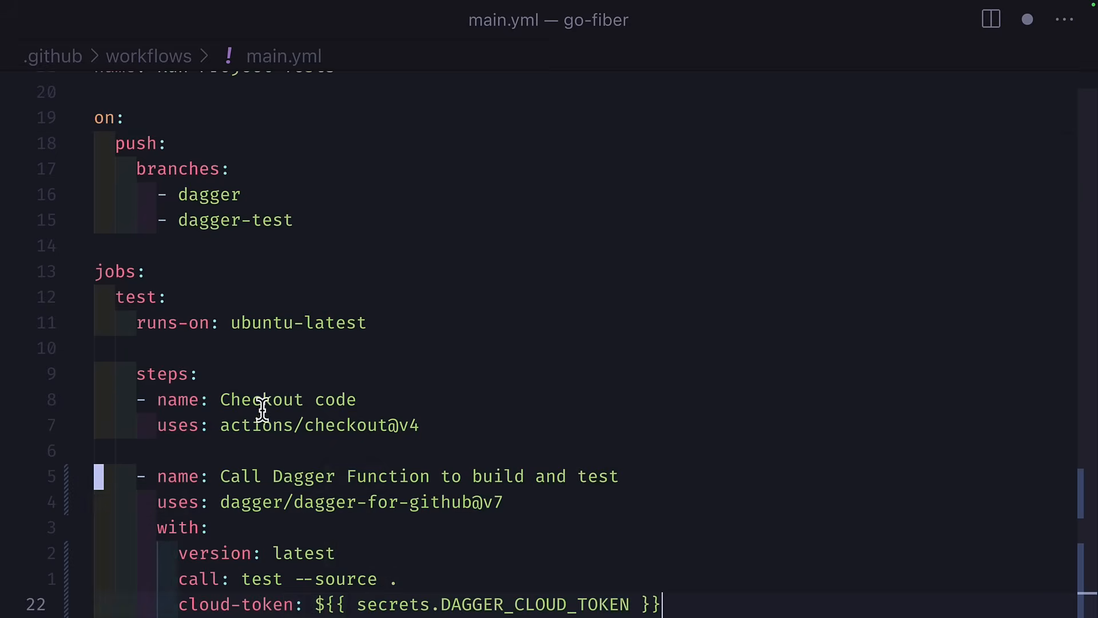
mouse_move(329, 554)
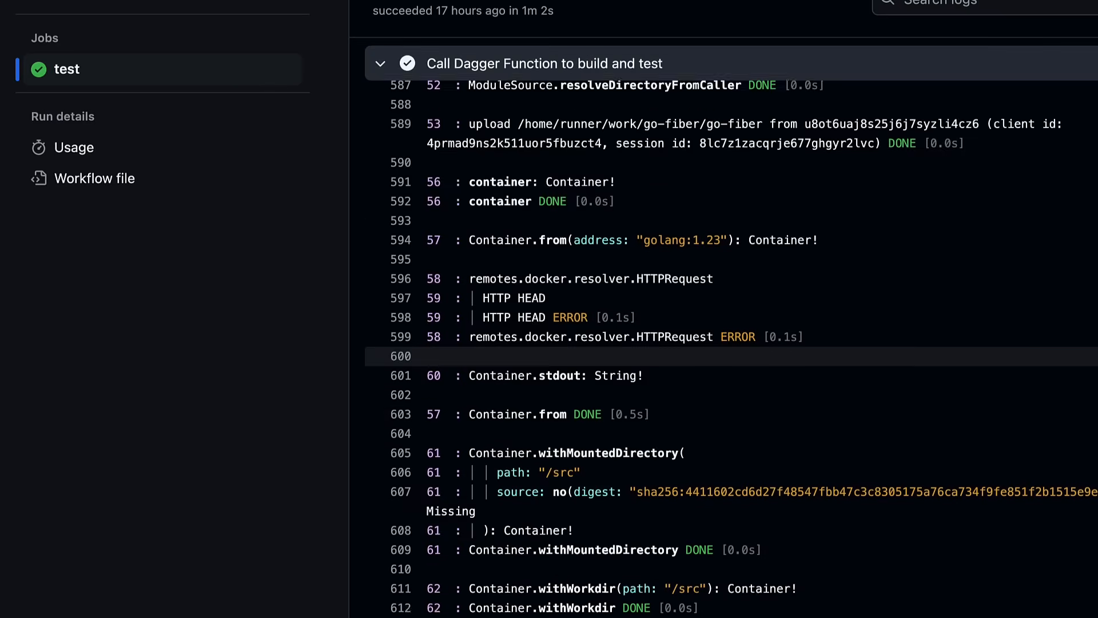
scroll("down", 3)
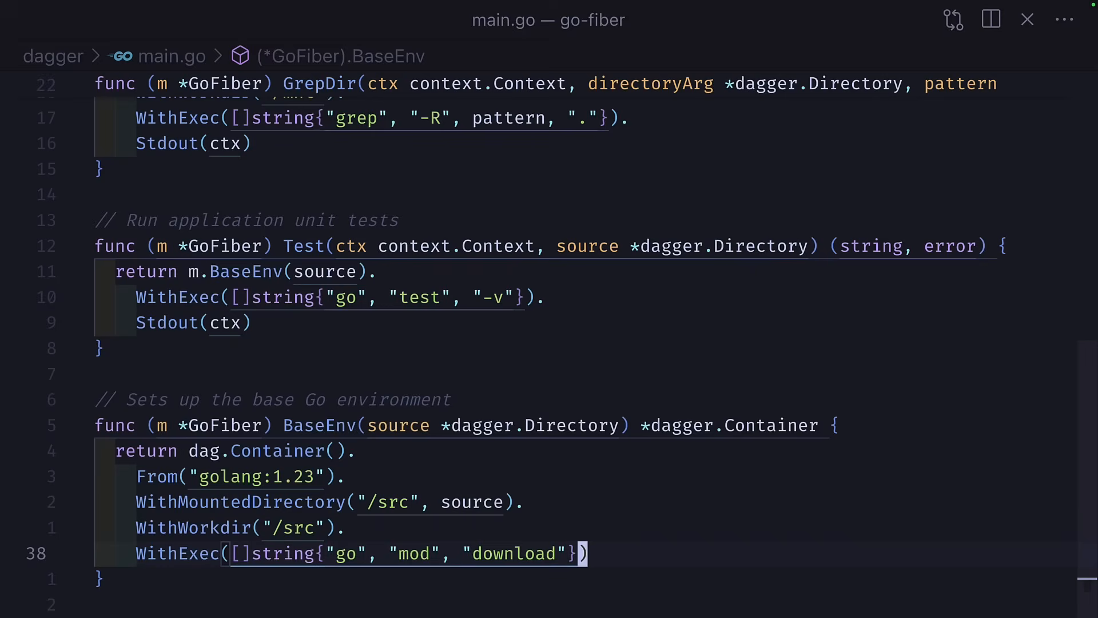
Step: Mount the go-mod-123 cache volume at /go/pkg/mod via WithMountedCache in BaseEnv
type("WithMountedCache(\"/go/pkg/mod\", dag.CacheVolume(\"go-mod-123\"))}")
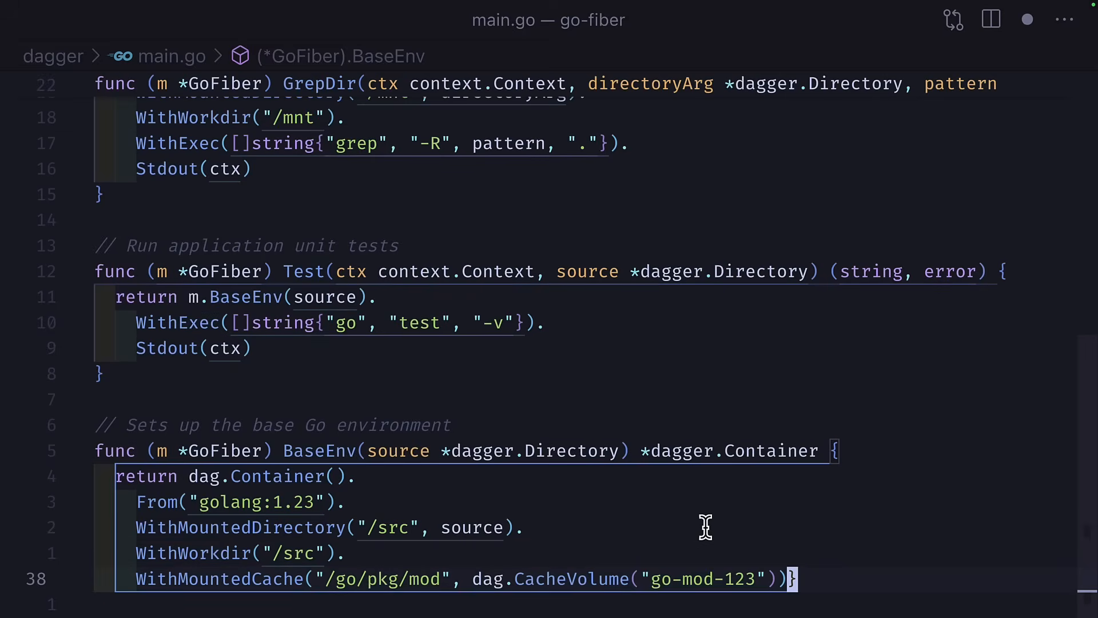
mouse_move(372, 590)
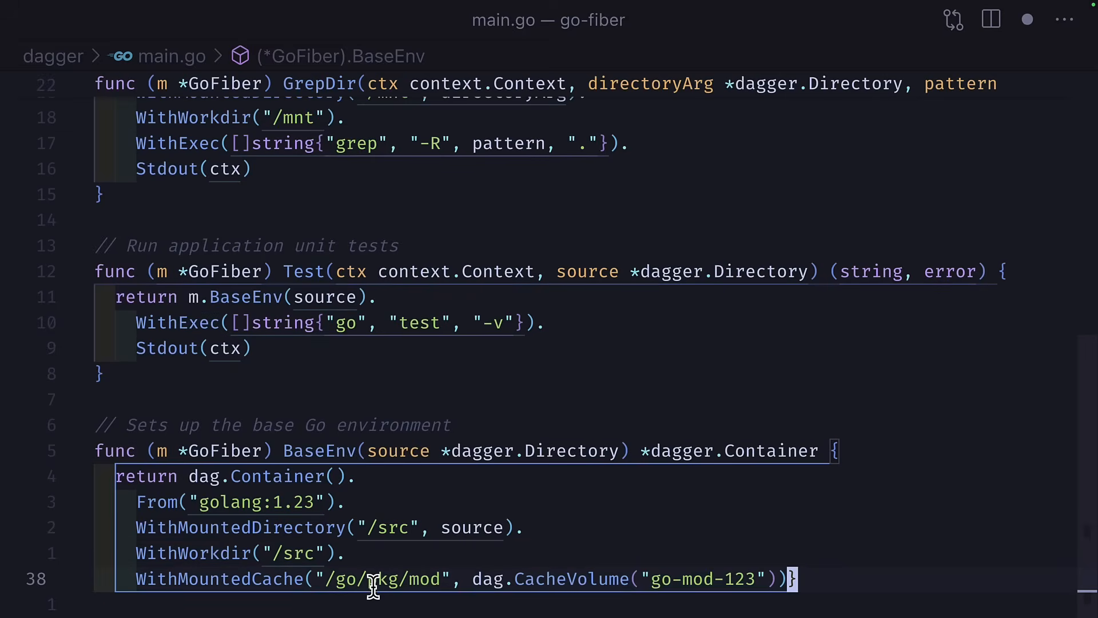
mouse_move(715, 579)
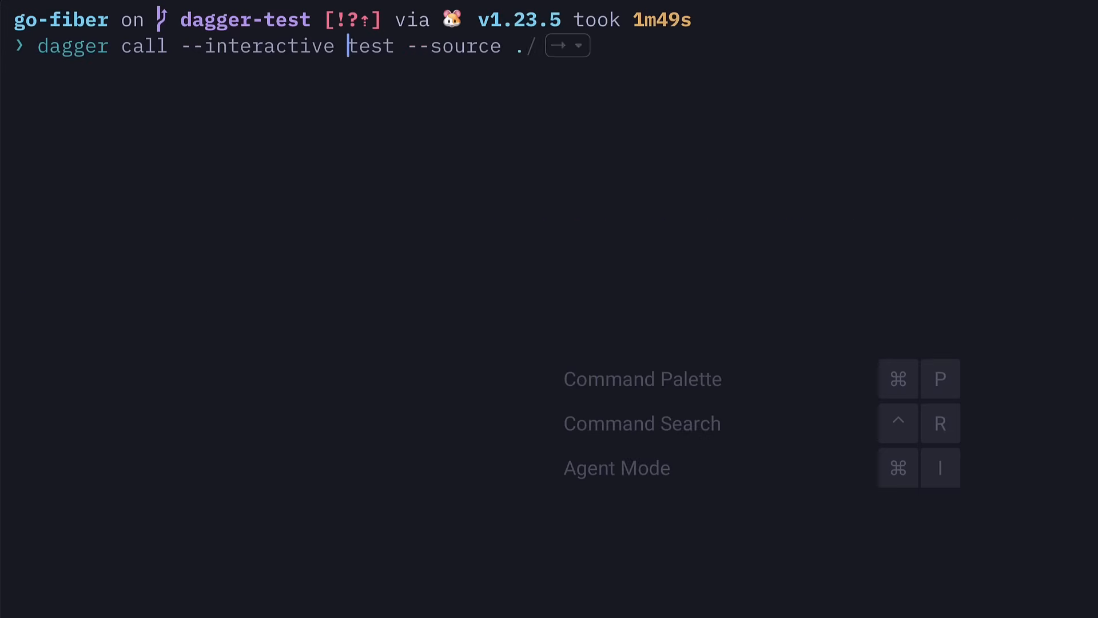
Step: Run the test interactively and list the container's project files with ls -l
key("Enter")
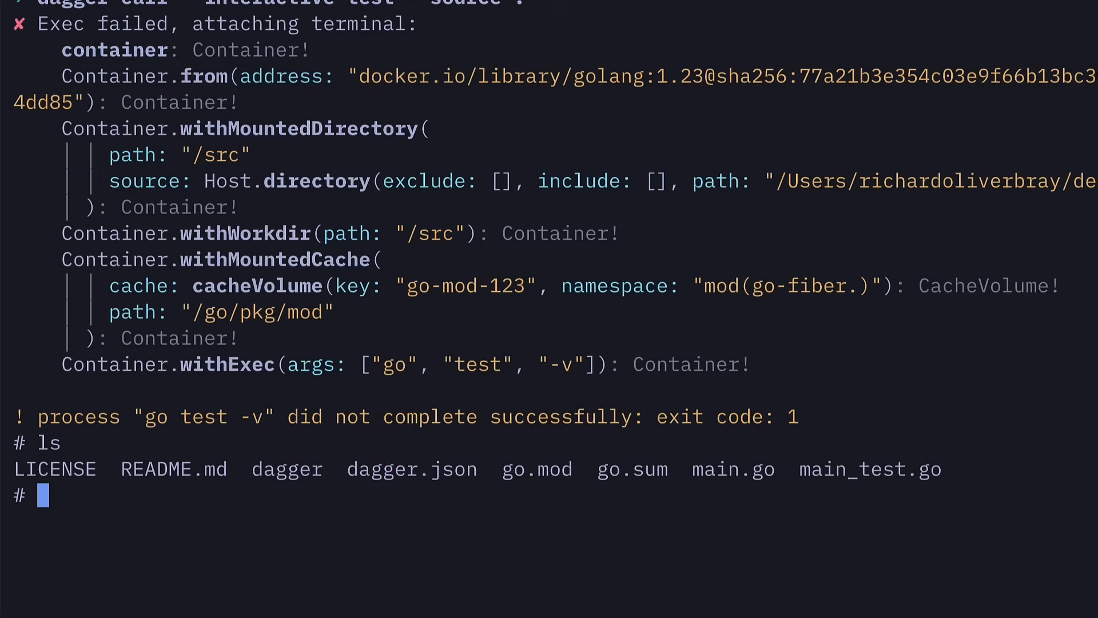
type("ls -l")
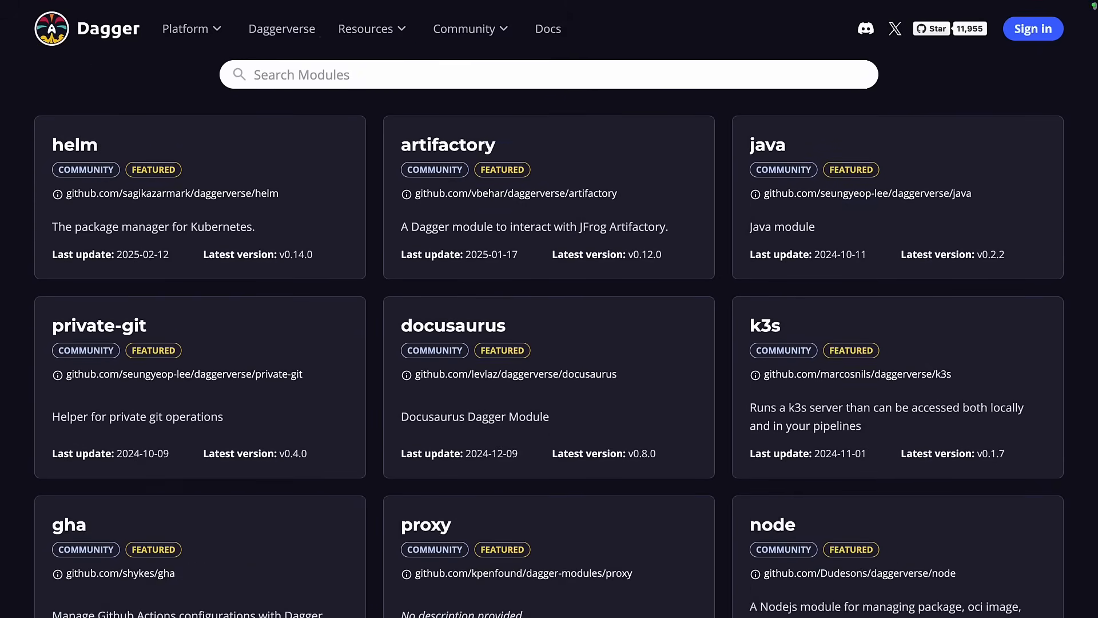
scroll("down", 3)
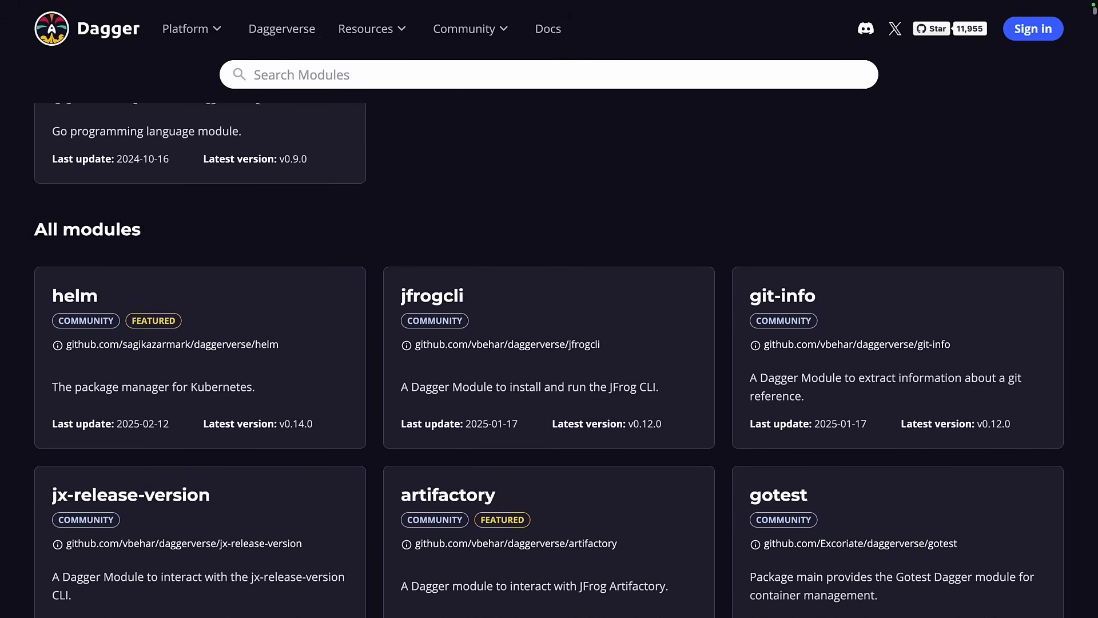
scroll("down", 3)
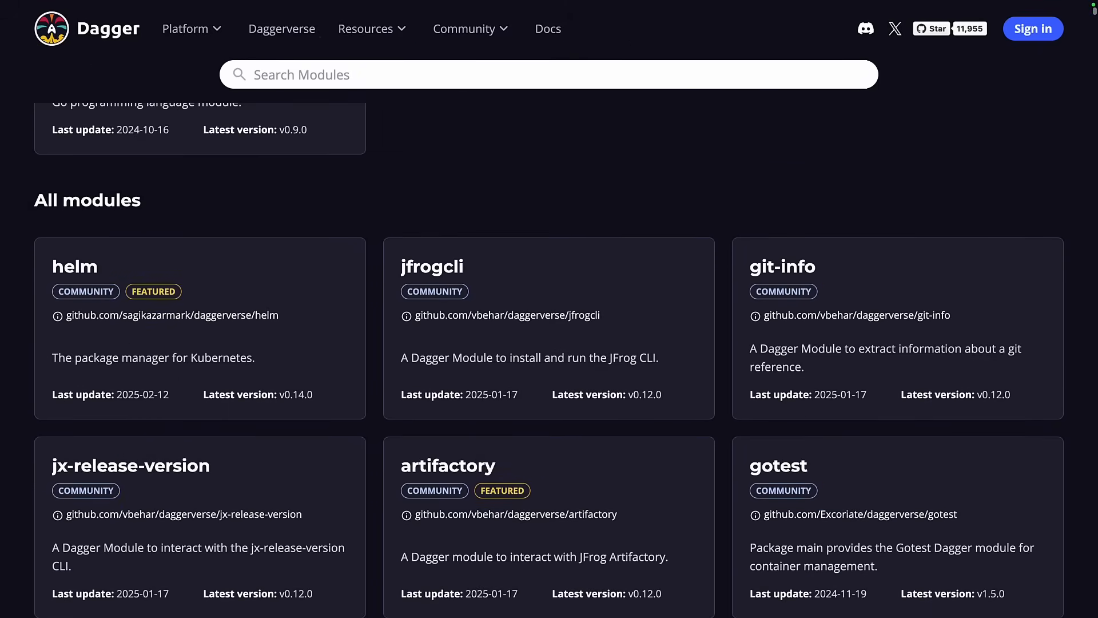